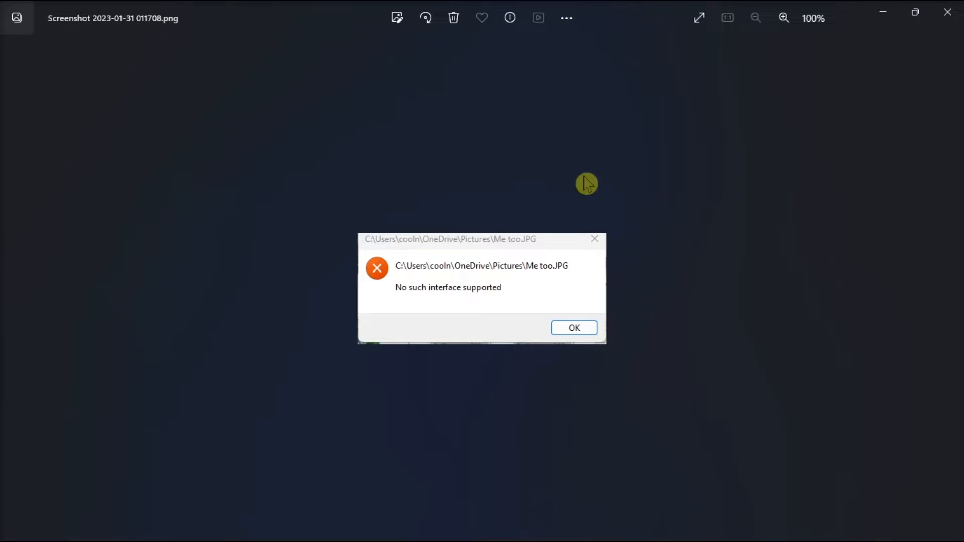
{"action": "mouse_move", "coordinate": [881, 256]}
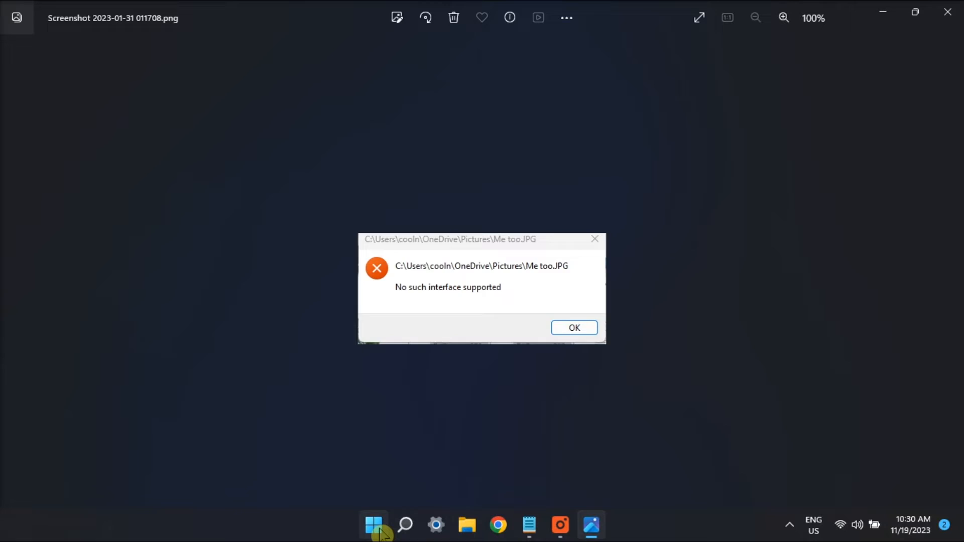
Reach Task Manager's Startup apps list after locating Command Prompt from Start
{"action": "left_click", "coordinate": [573, 328]}
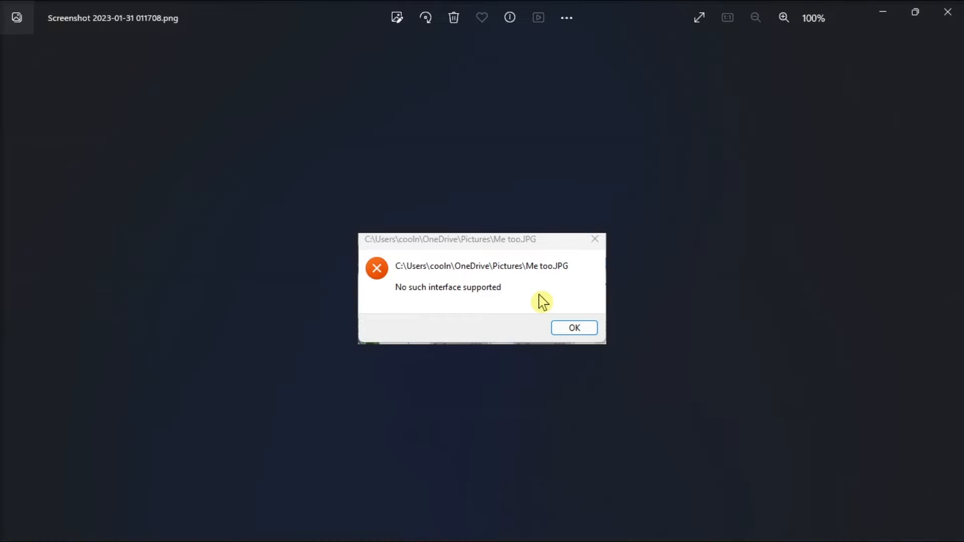
{"action": "left_click", "coordinate": [572, 327]}
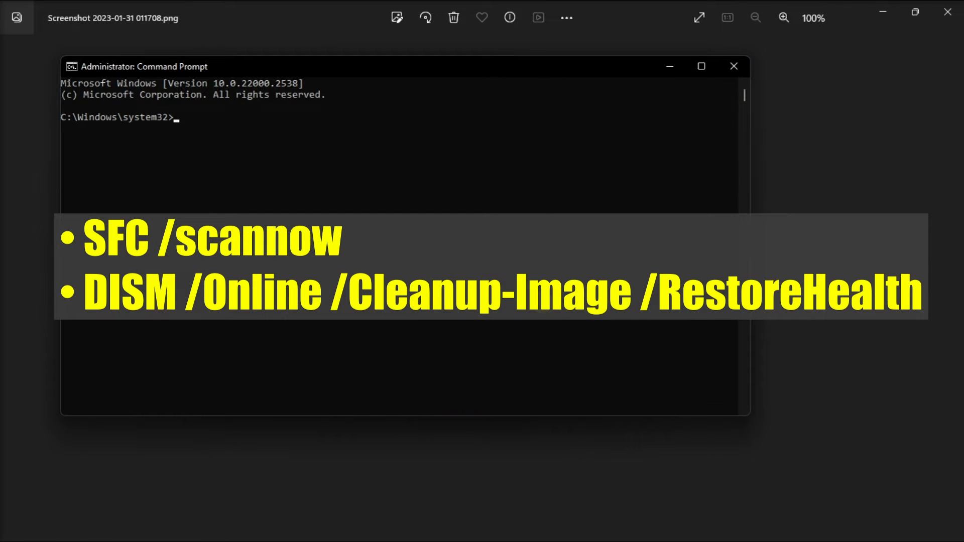
{"action": "mouse_move", "coordinate": [654, 217]}
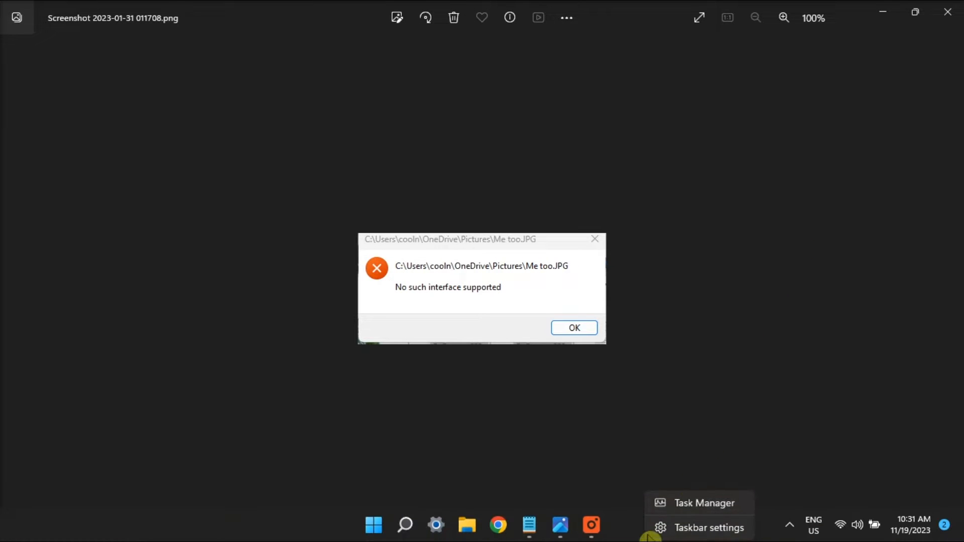
{"action": "left_click", "coordinate": [705, 502]}
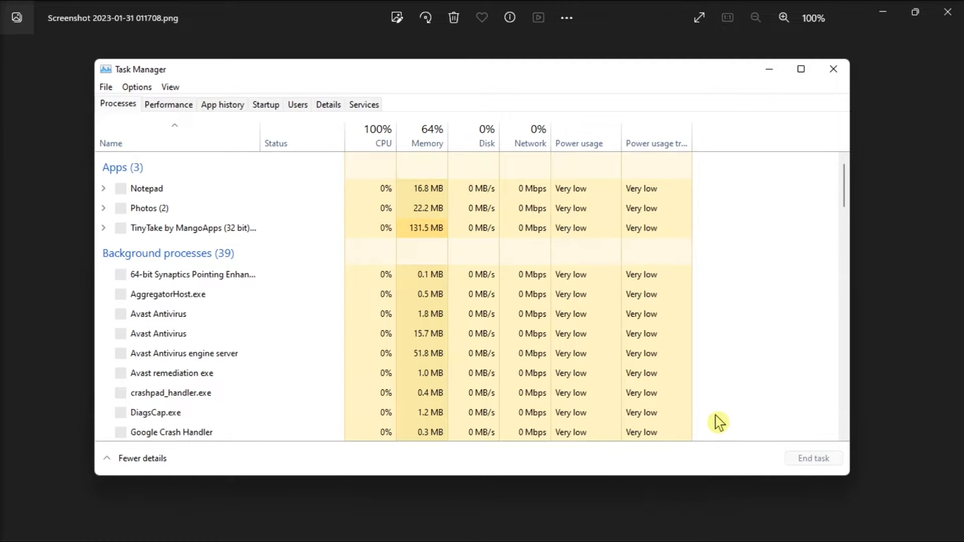
{"action": "left_click", "coordinate": [265, 104]}
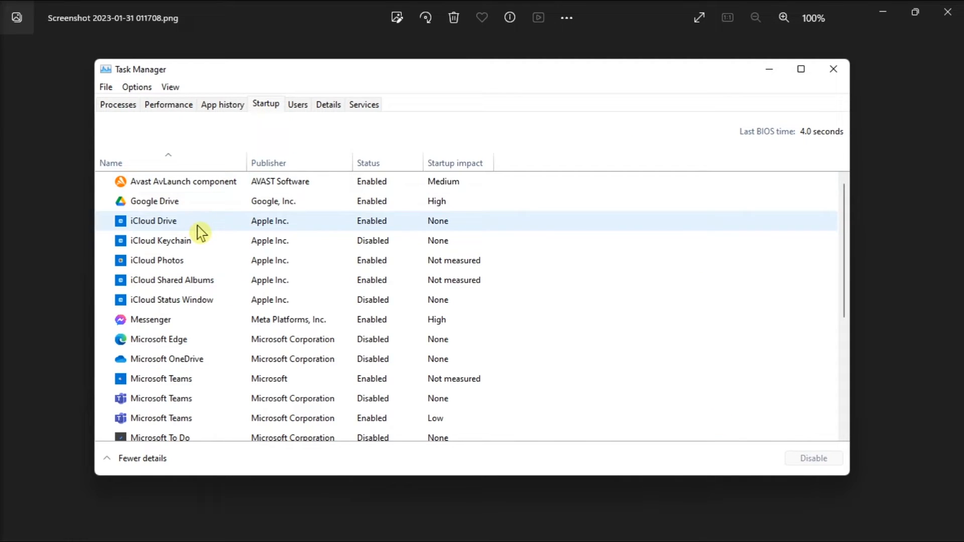
Disable iCloud Drive at startup, go to restart options, and search Start for CMD
{"action": "left_click", "coordinate": [153, 221]}
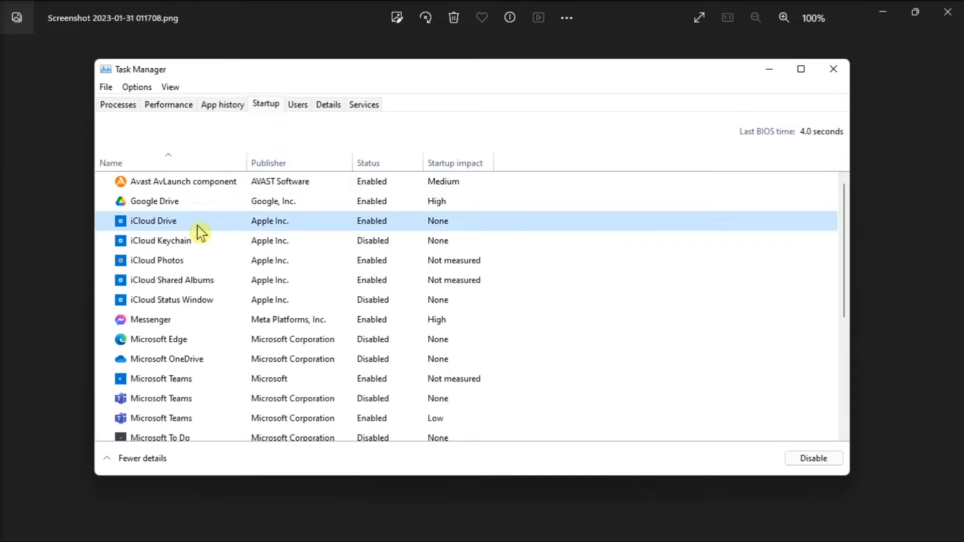
{"action": "right_click", "coordinate": [153, 221]}
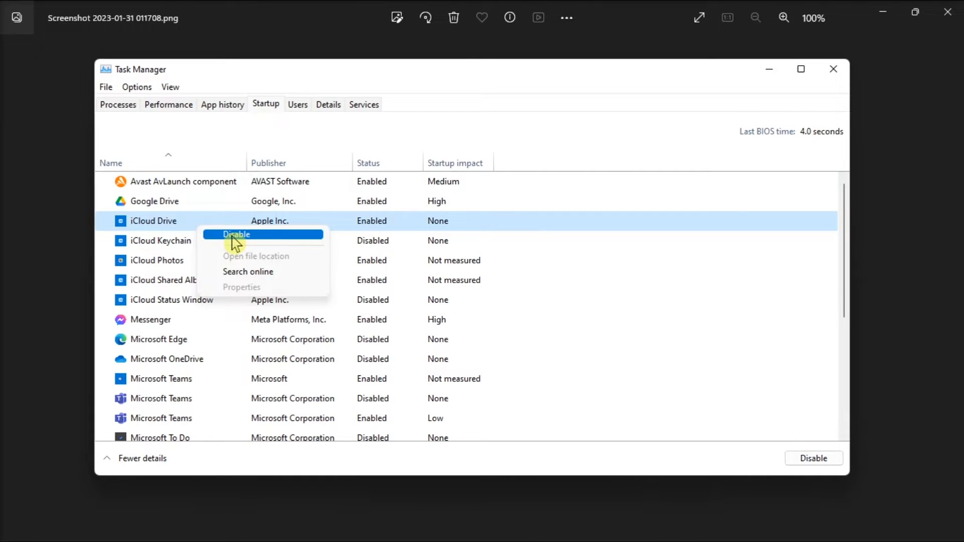
{"action": "left_click", "coordinate": [236, 234]}
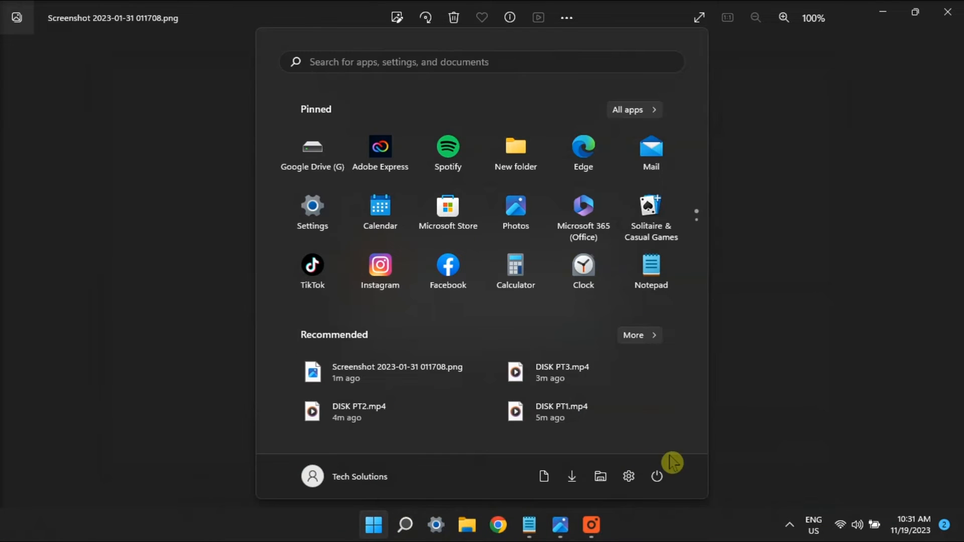
{"action": "left_click", "coordinate": [657, 476]}
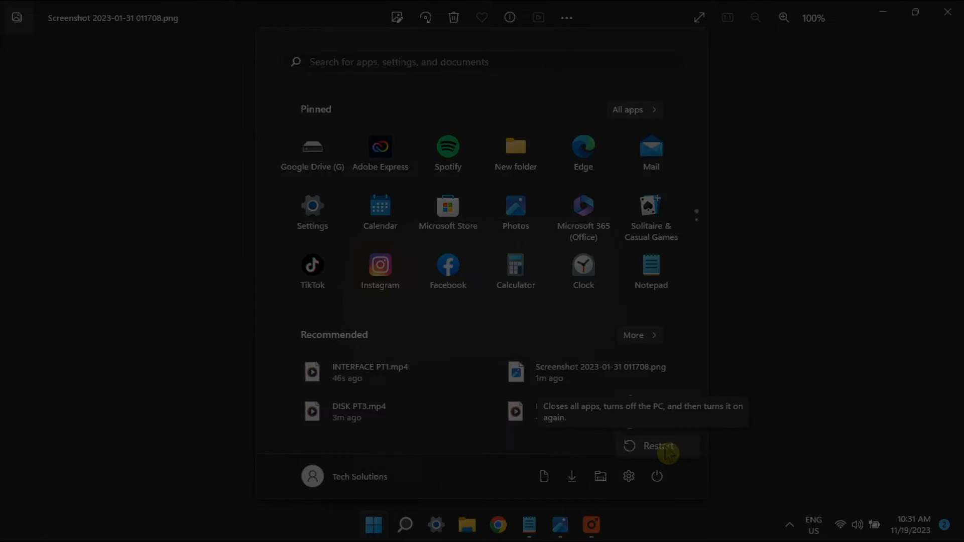
{"action": "type", "text": "CMD"}
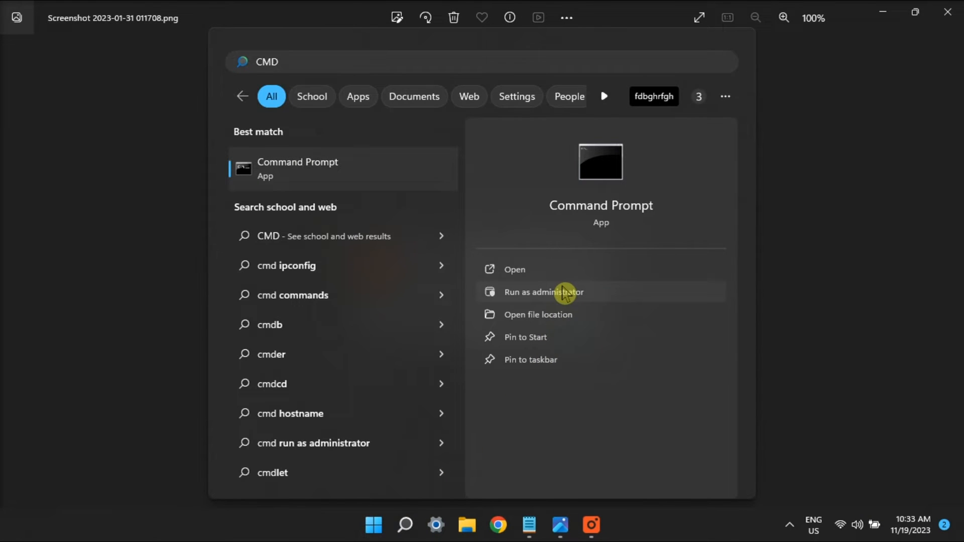
Launch Command Prompt as administrator at C:\Windows\system32 for regsvr32 actxprxy.dll
{"action": "left_click", "coordinate": [541, 293]}
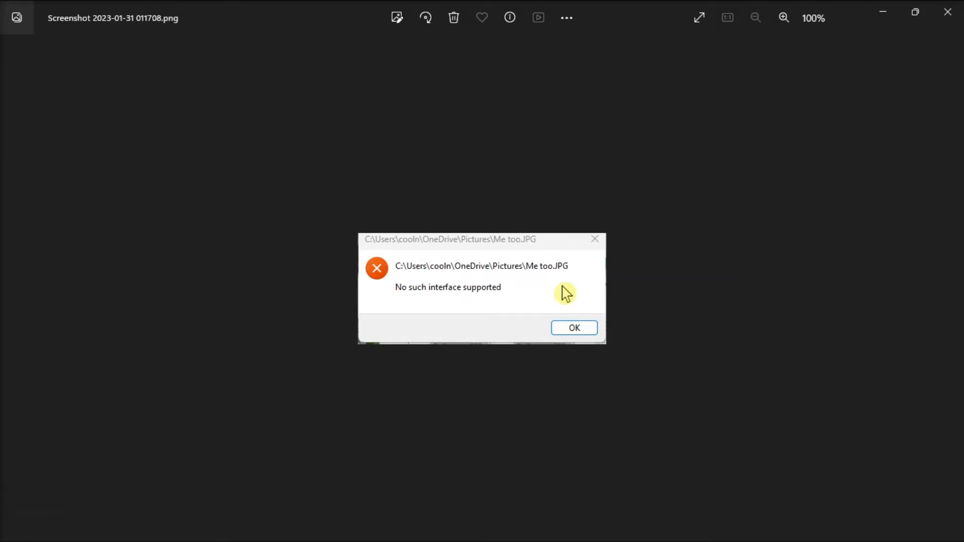
{"action": "left_click", "coordinate": [574, 328]}
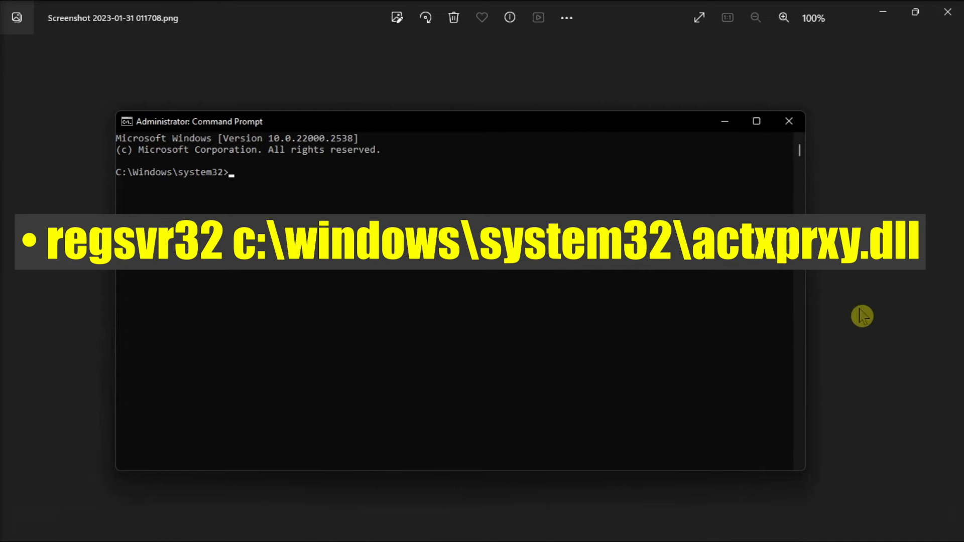